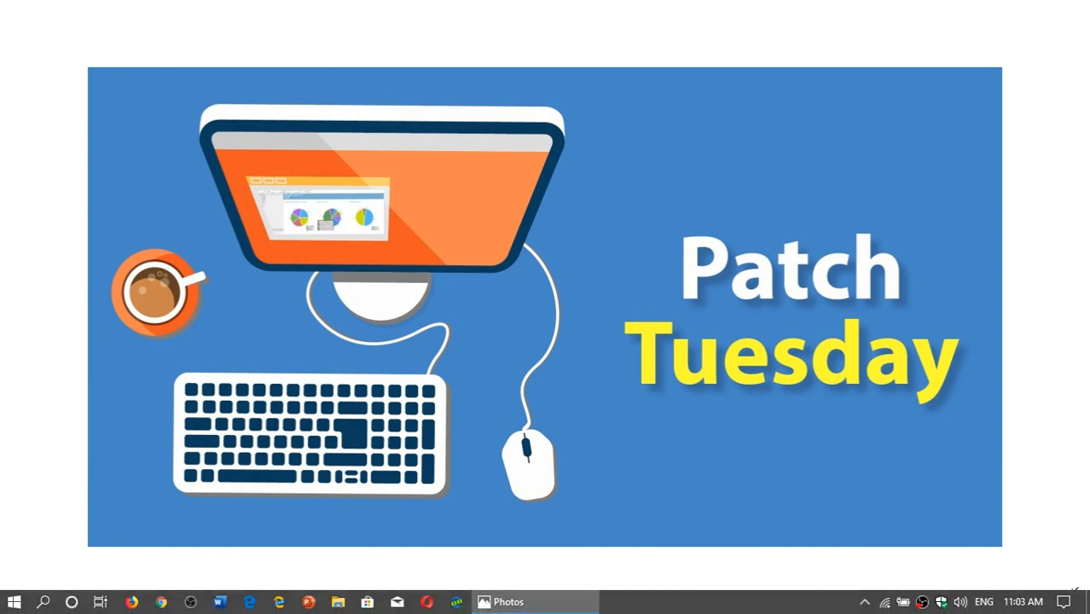
mouse_move(45, 603)
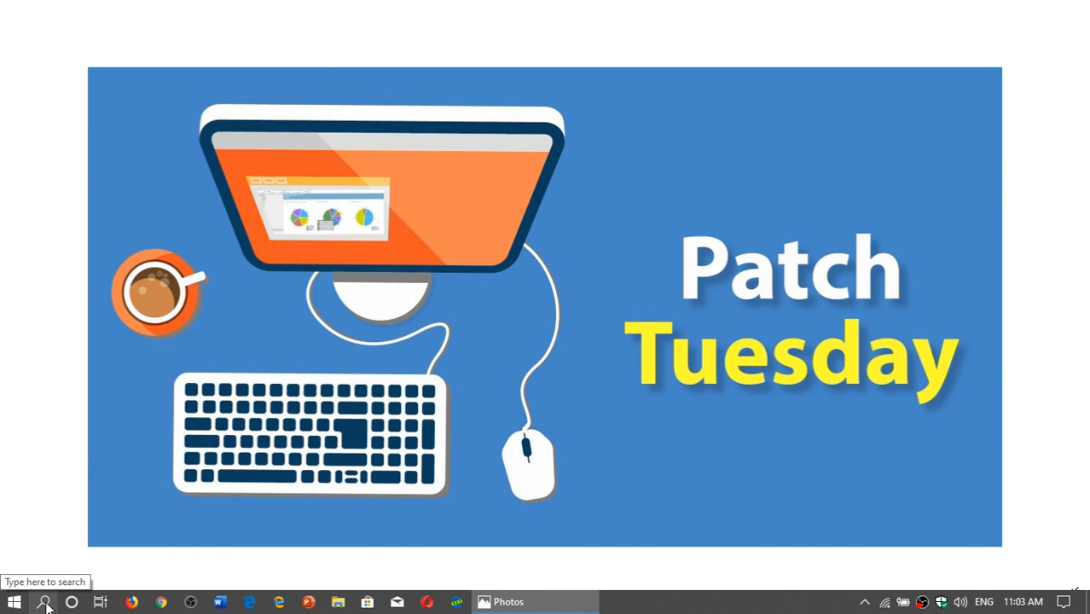
Search Windows for 'restore' to reach the System Protection settings for drive C:
click(44, 602)
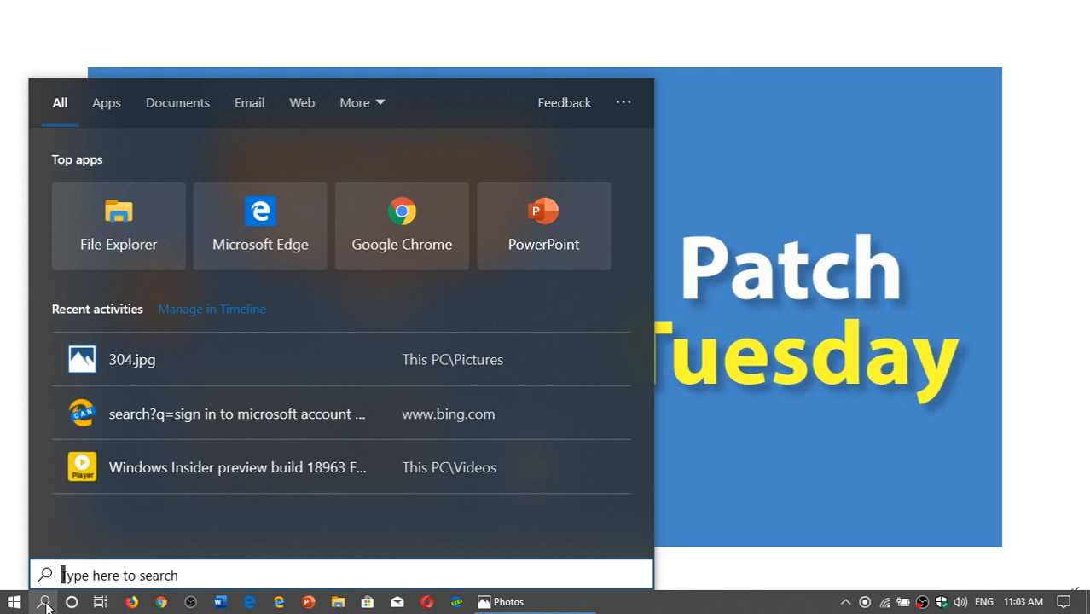
text(restore)
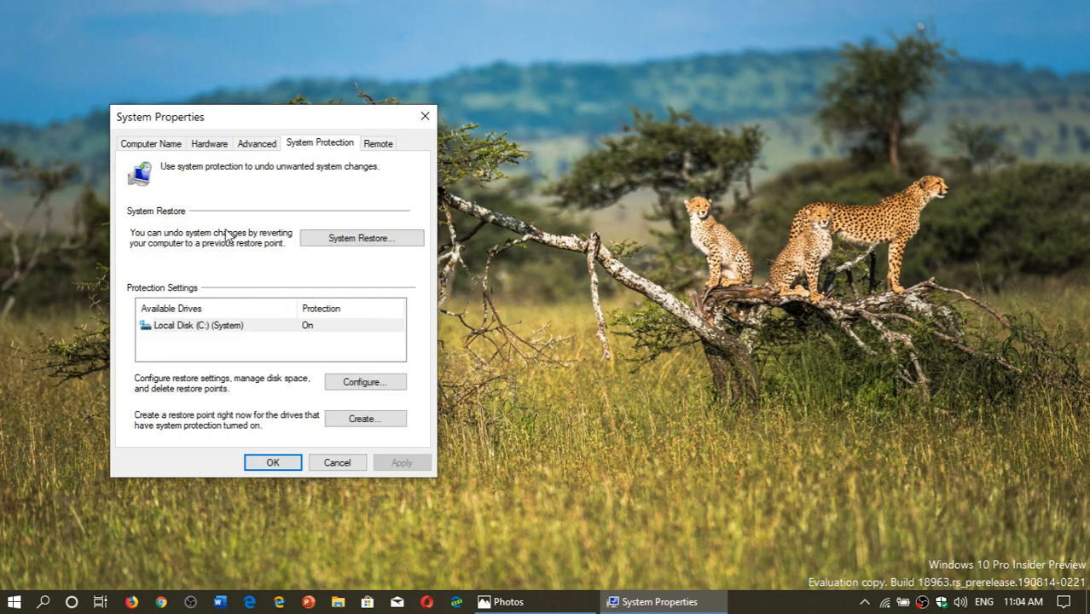
mouse_move(358, 205)
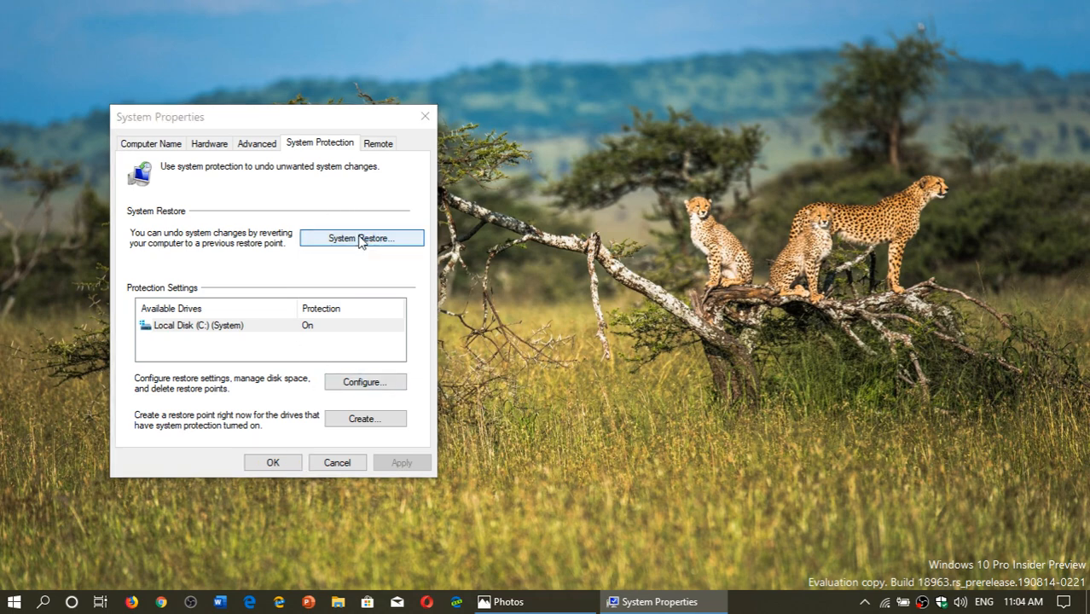
click(360, 238)
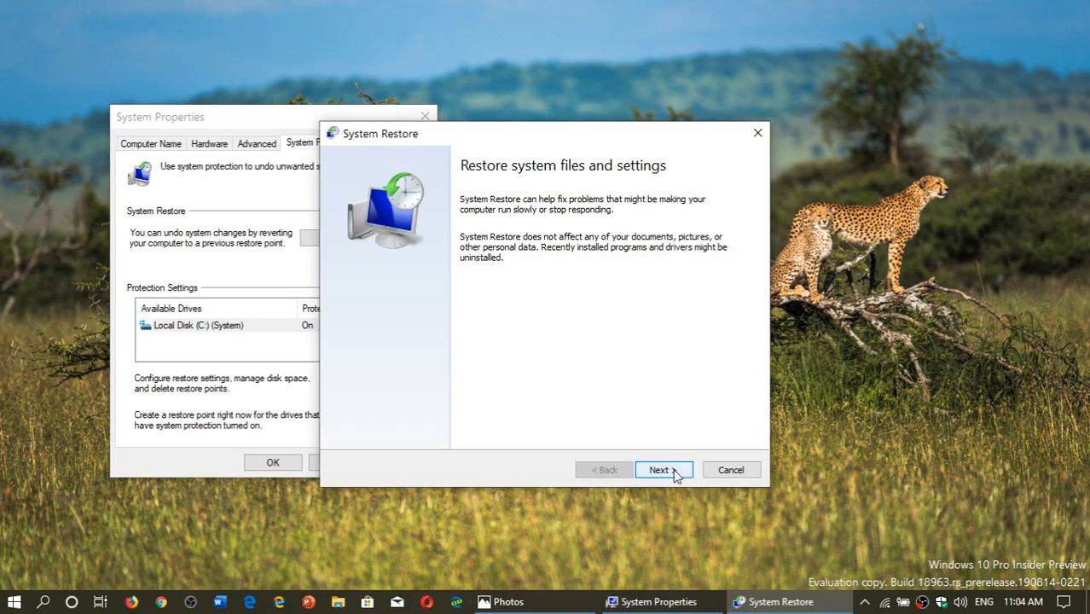
click(663, 469)
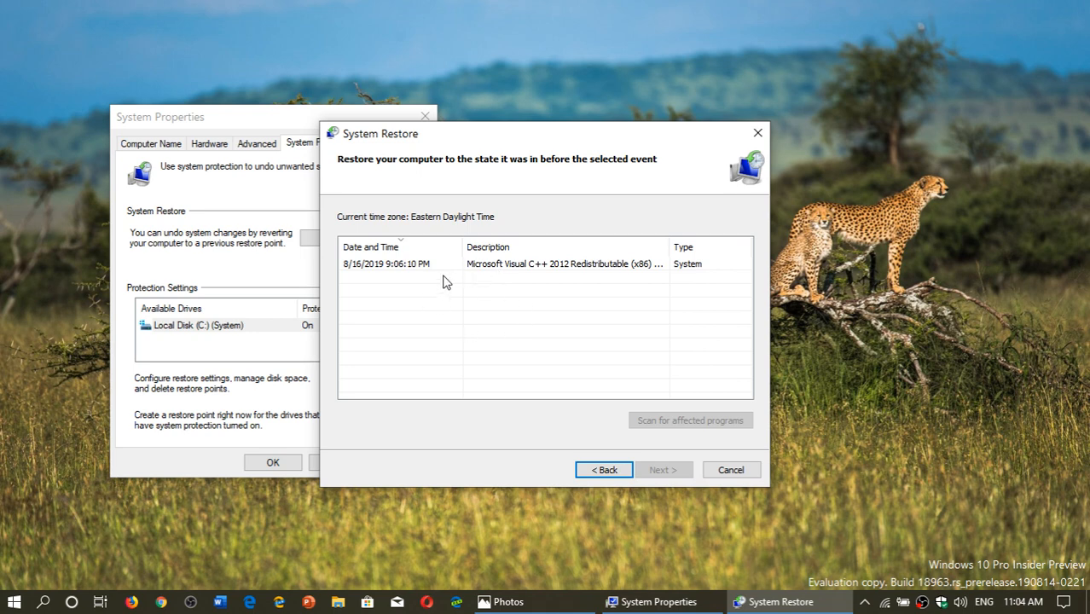
mouse_move(500, 332)
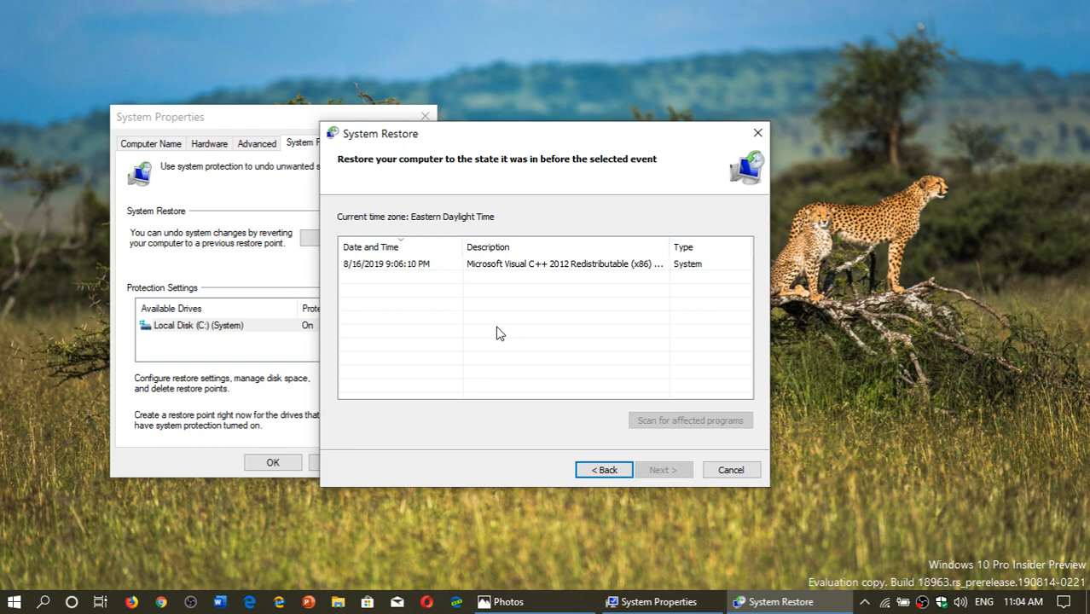
mouse_move(452, 305)
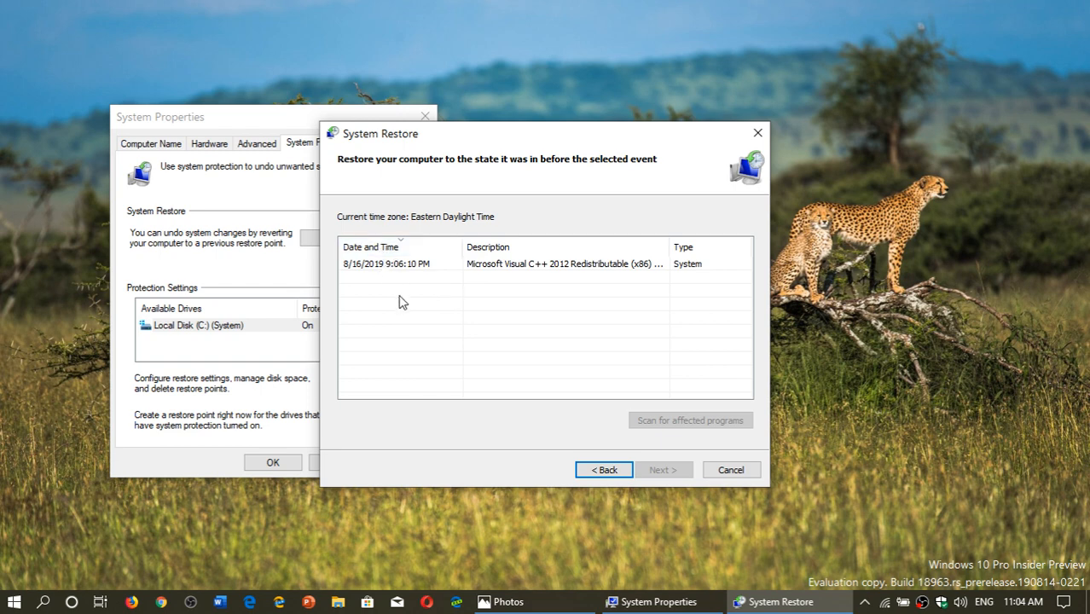
mouse_move(399, 304)
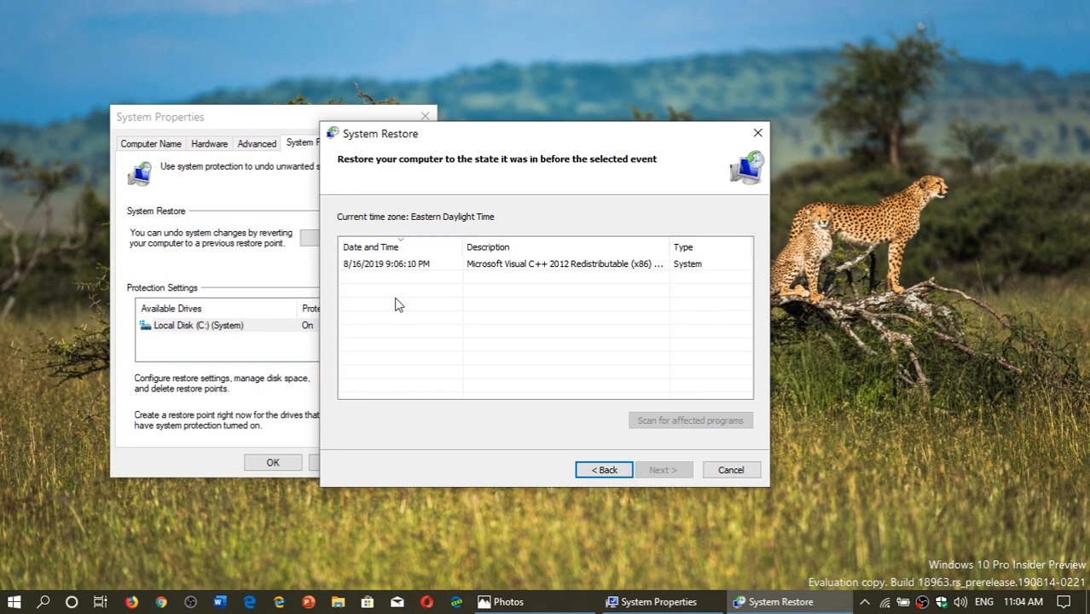
mouse_move(384, 269)
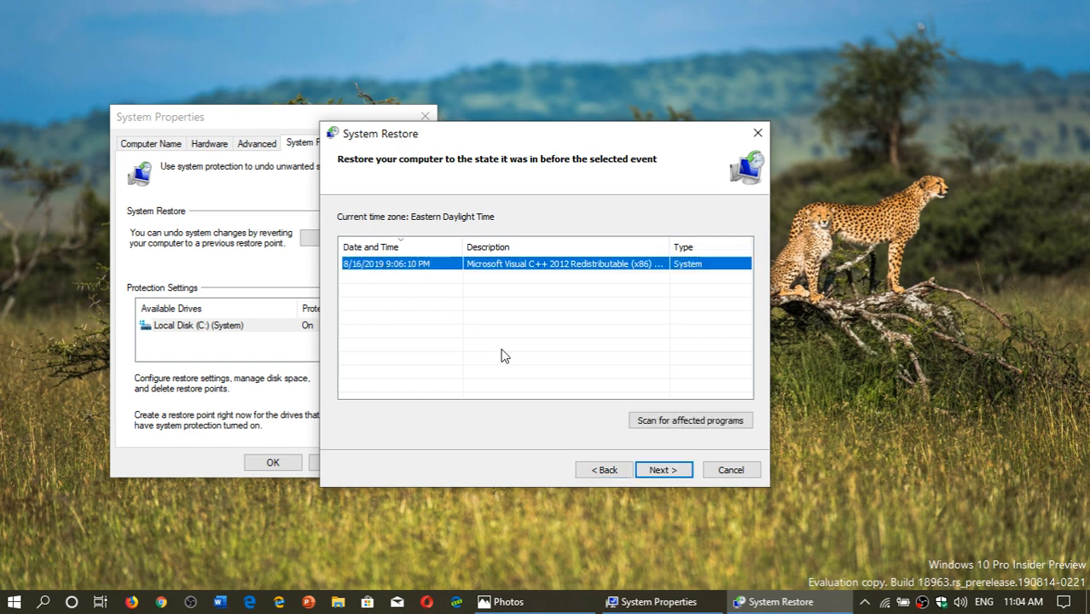
mouse_move(620, 313)
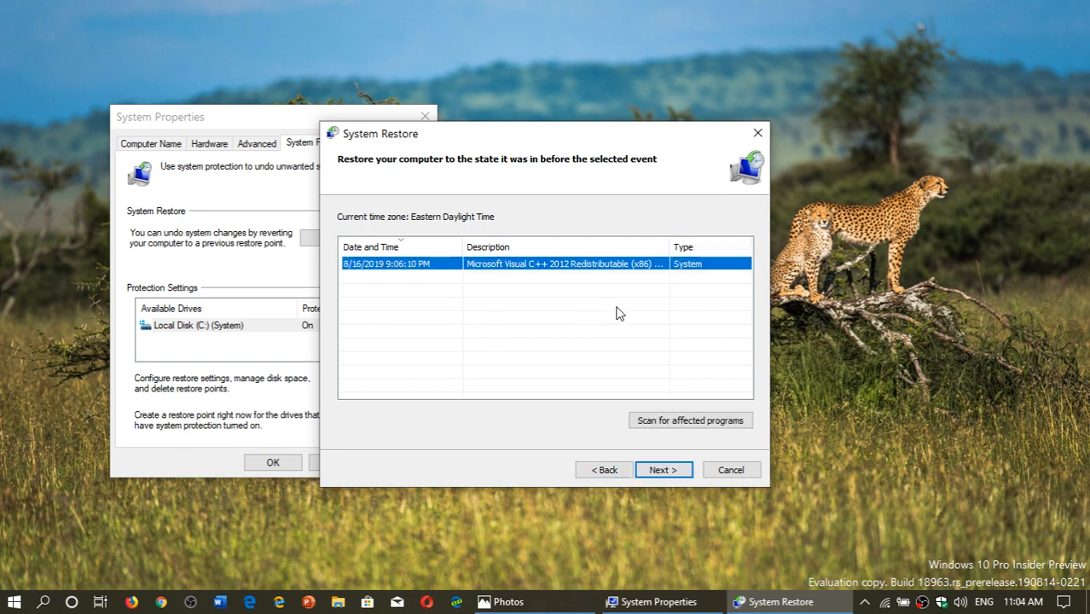
click(730, 469)
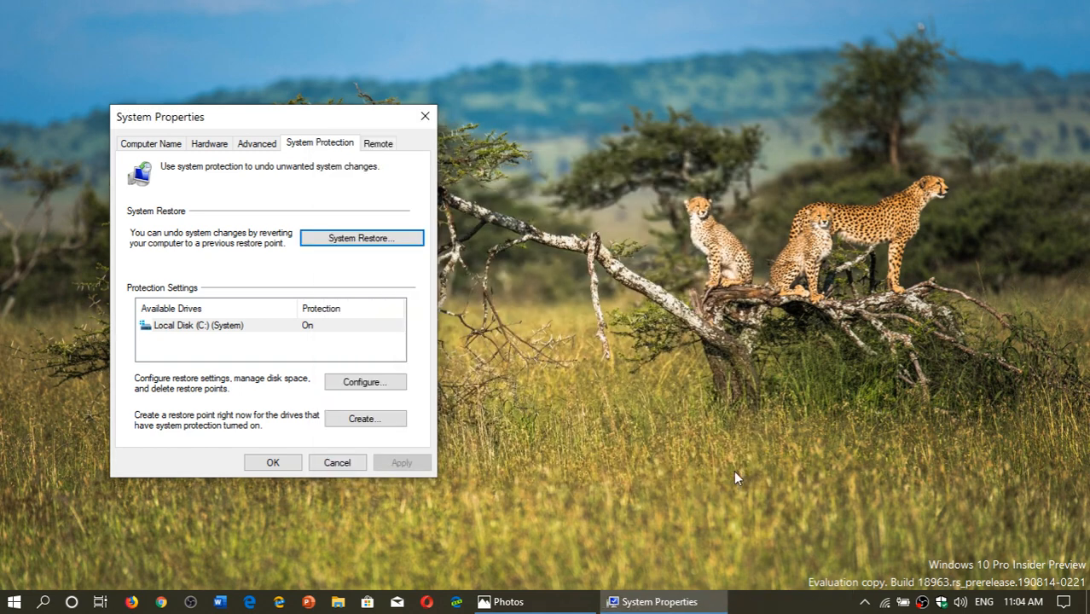
mouse_move(425, 116)
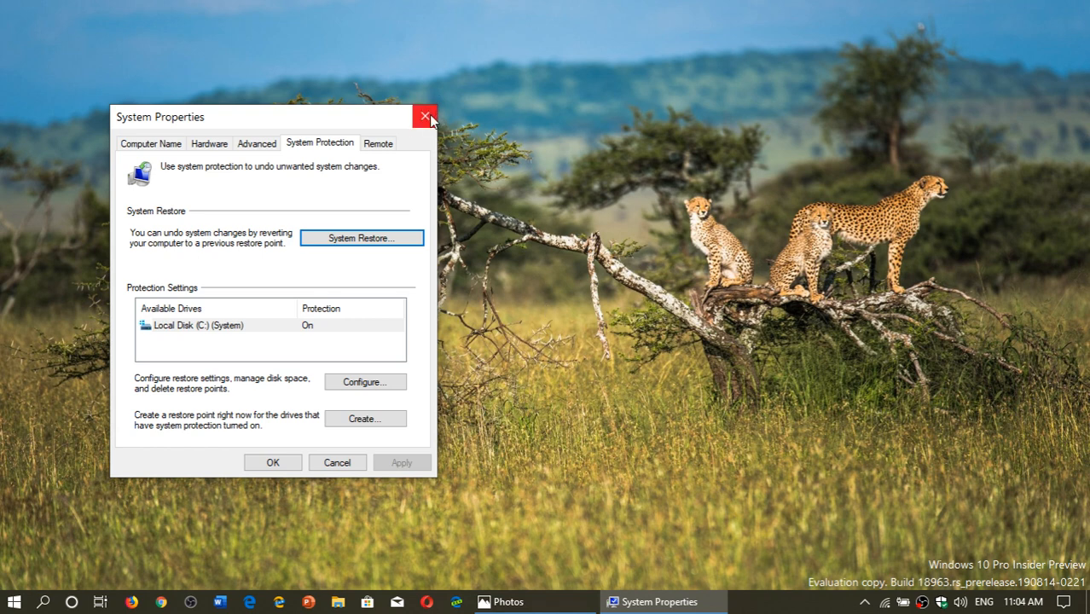
Close System Properties and reopen it via a 'restore' search and Create a restore point
click(426, 116)
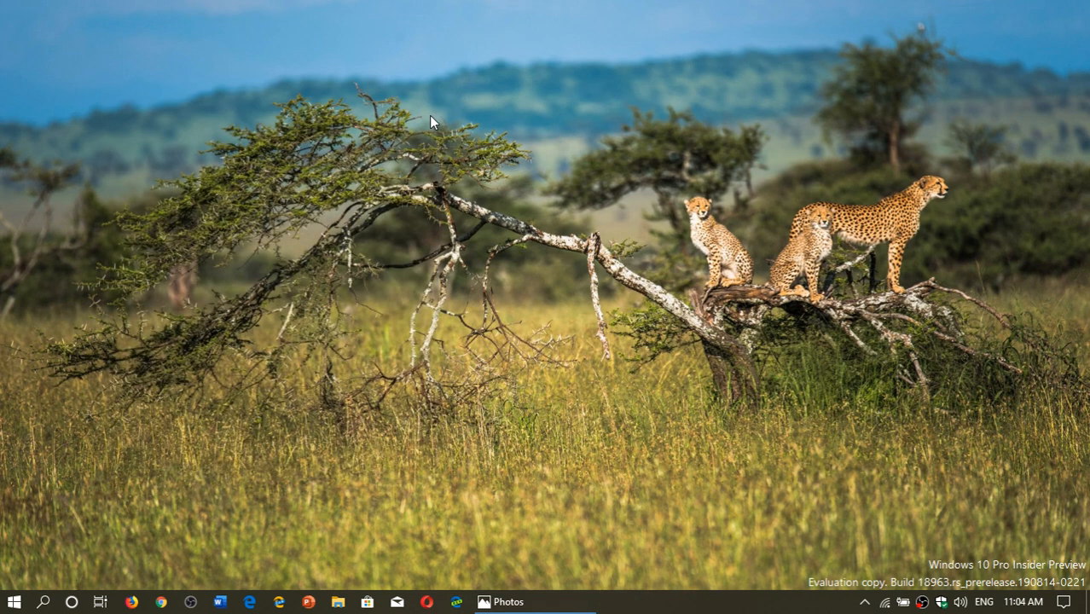
mouse_move(212, 456)
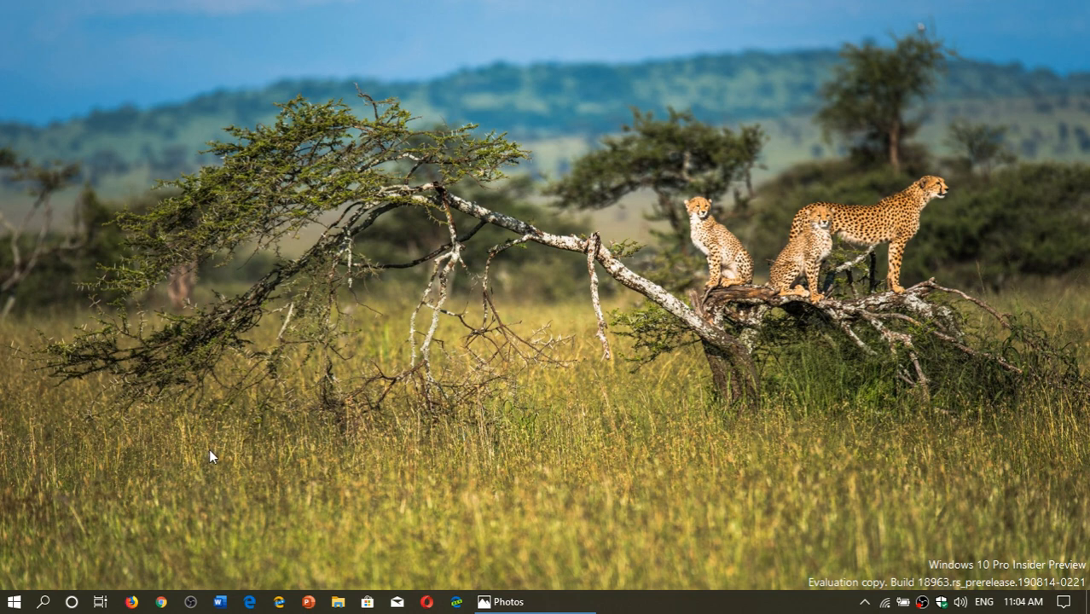
mouse_move(136, 492)
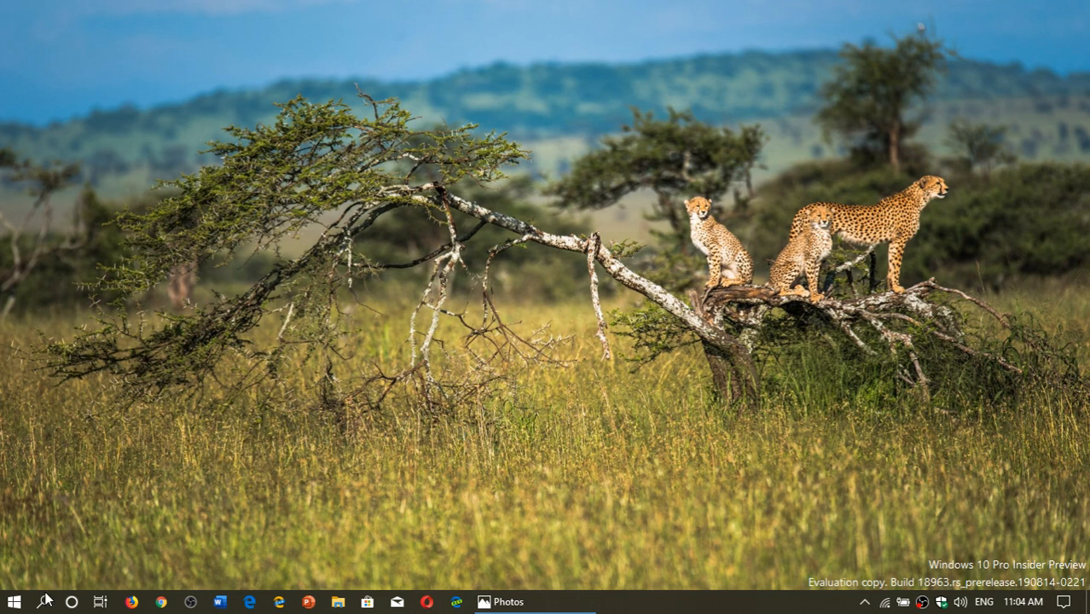
click(45, 601)
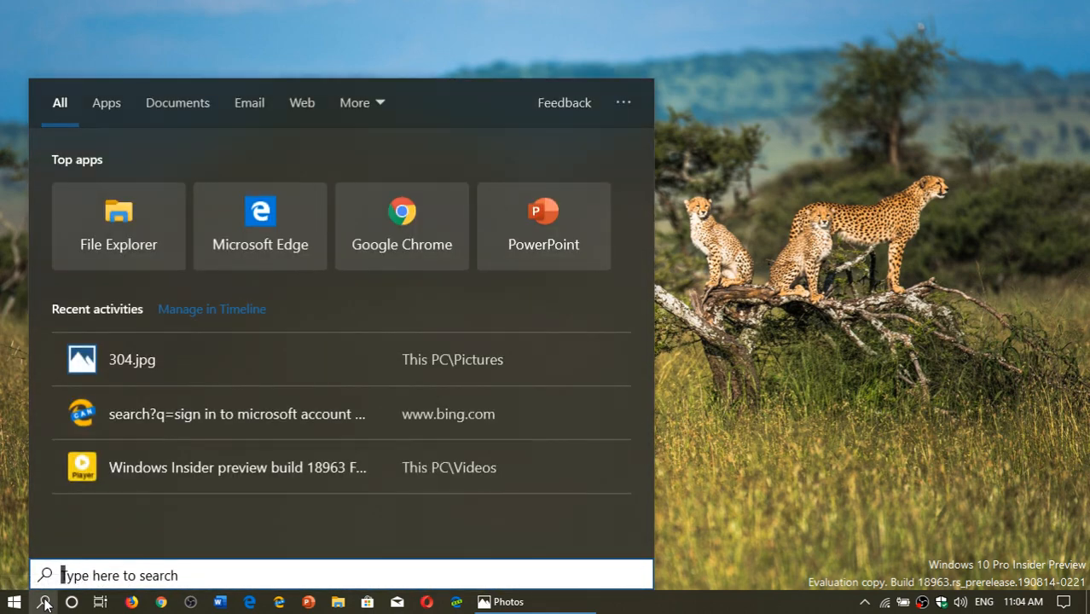
text(restore)
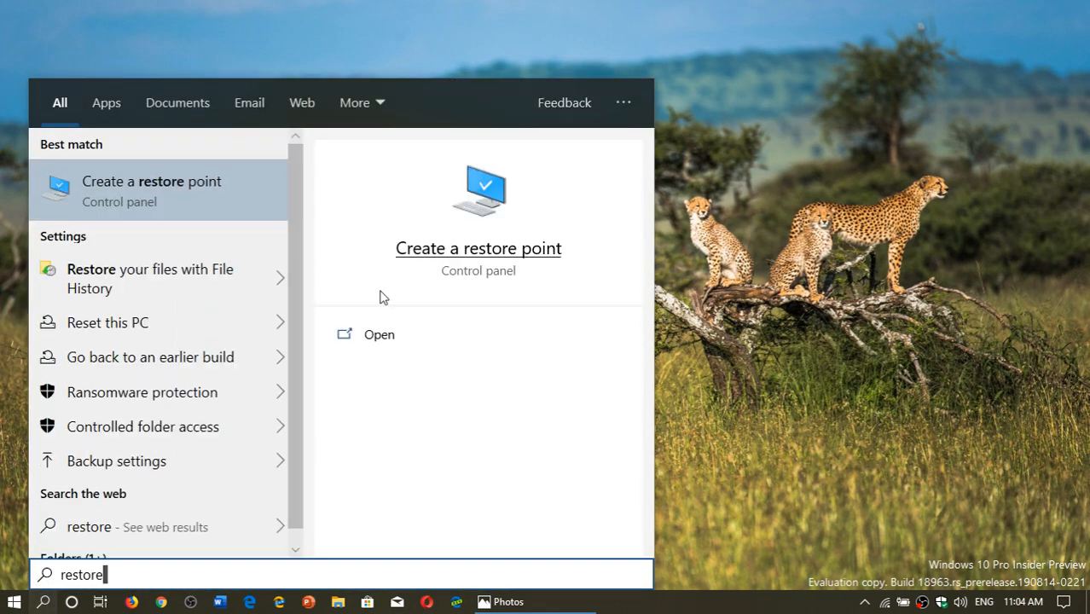
click(479, 248)
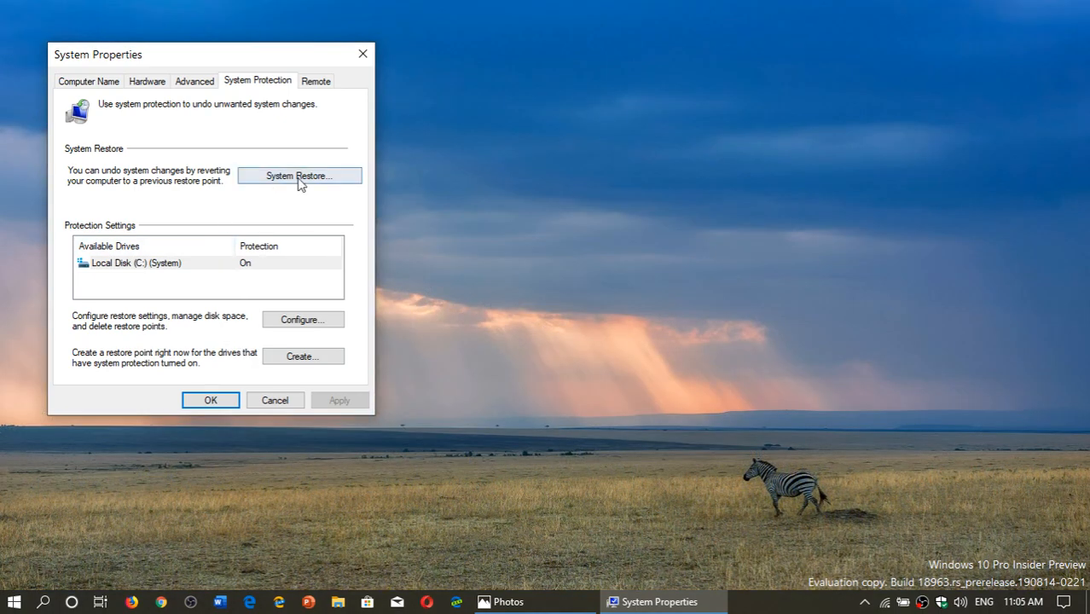
click(300, 175)
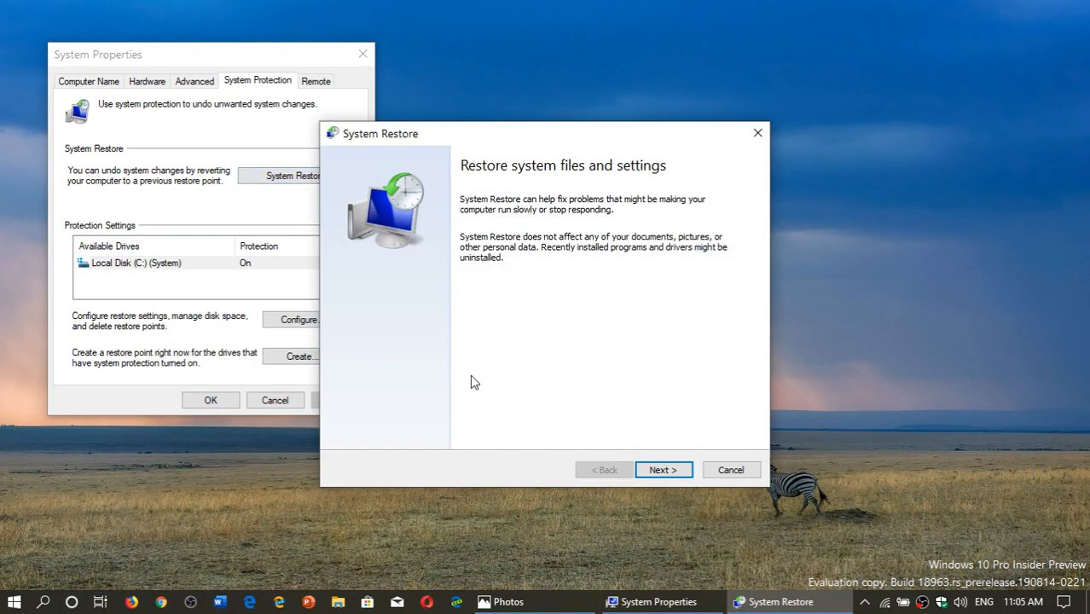
click(664, 469)
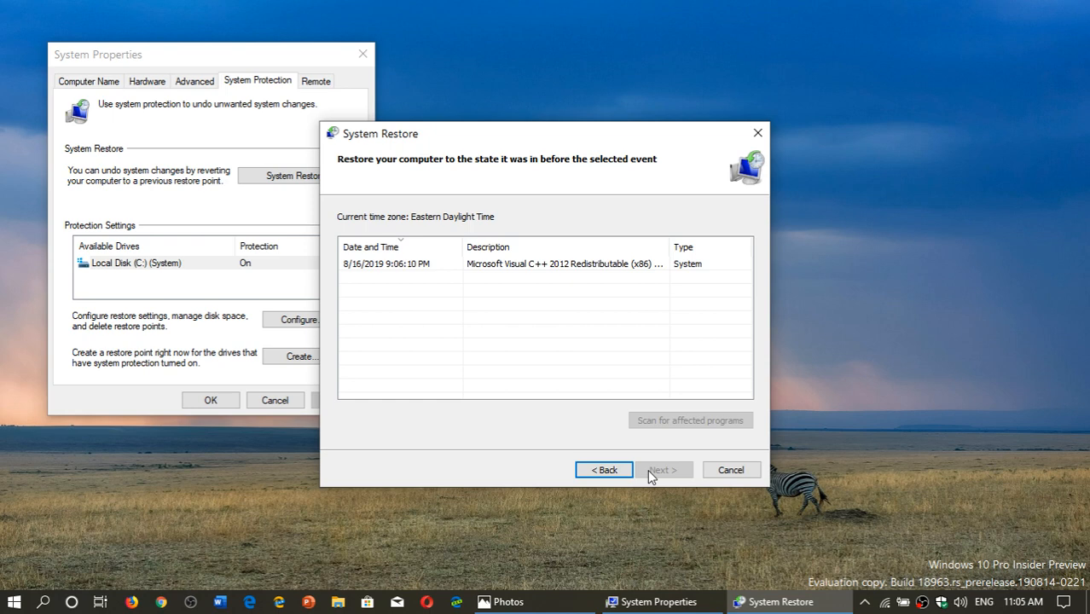
click(729, 470)
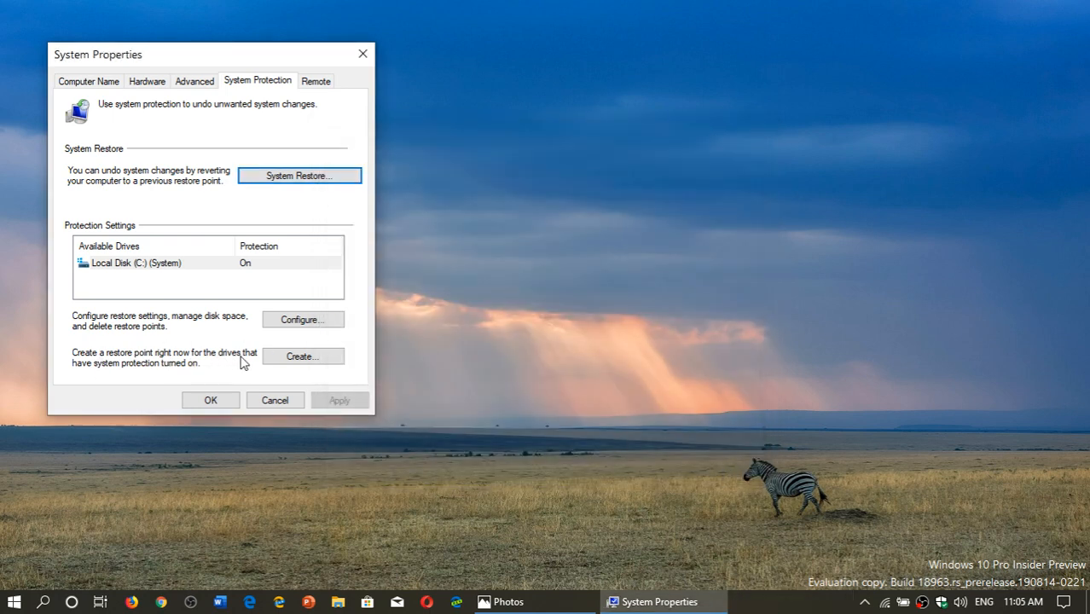
Create a restore point with description 'before update' and dismiss the success message
click(303, 356)
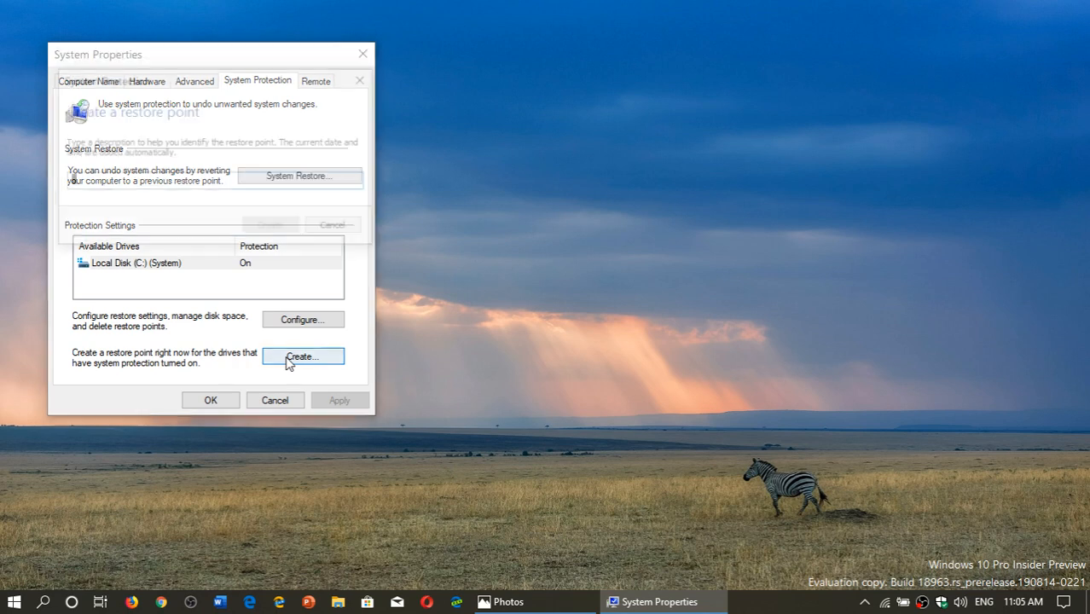
click(302, 356)
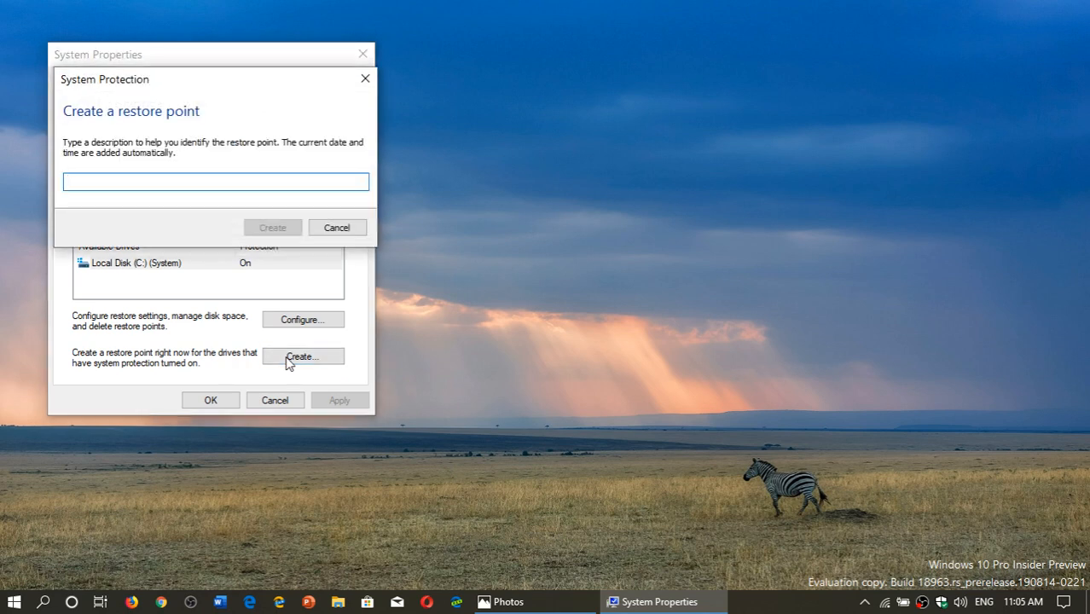
text(before)
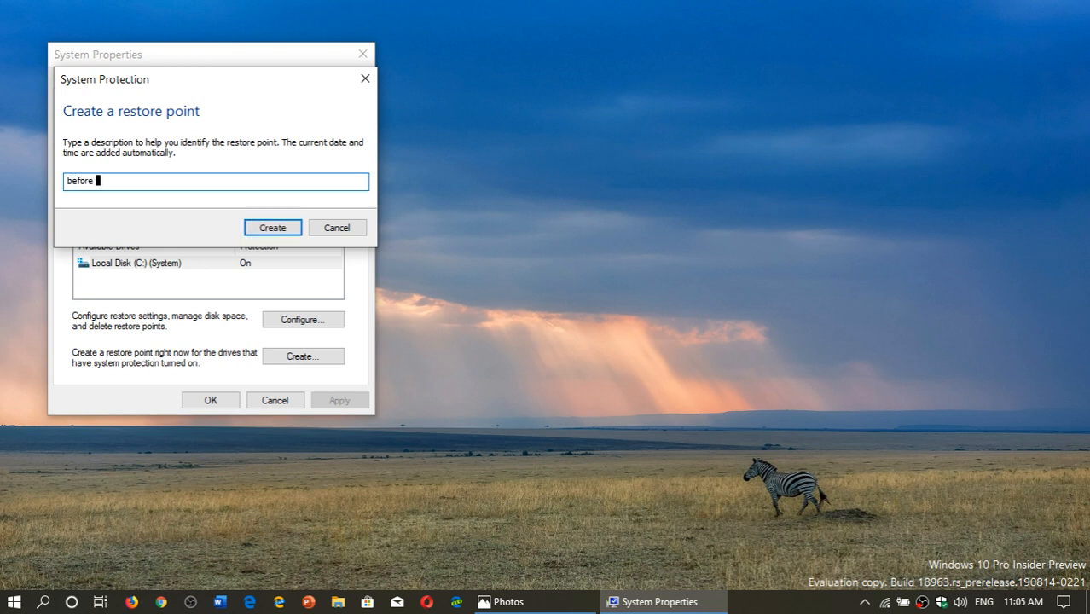
text(update)
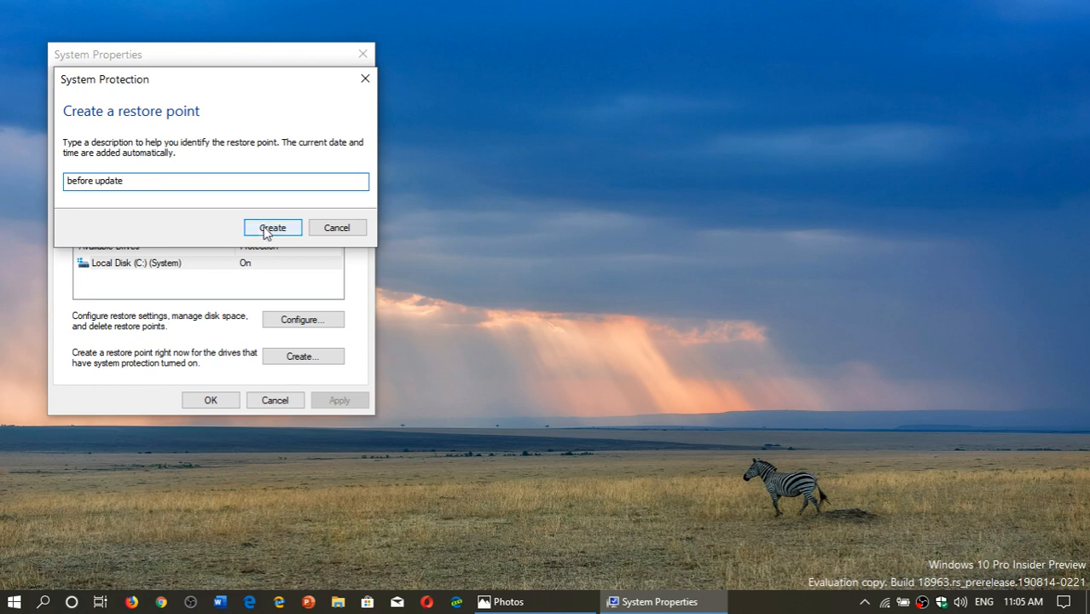
click(272, 227)
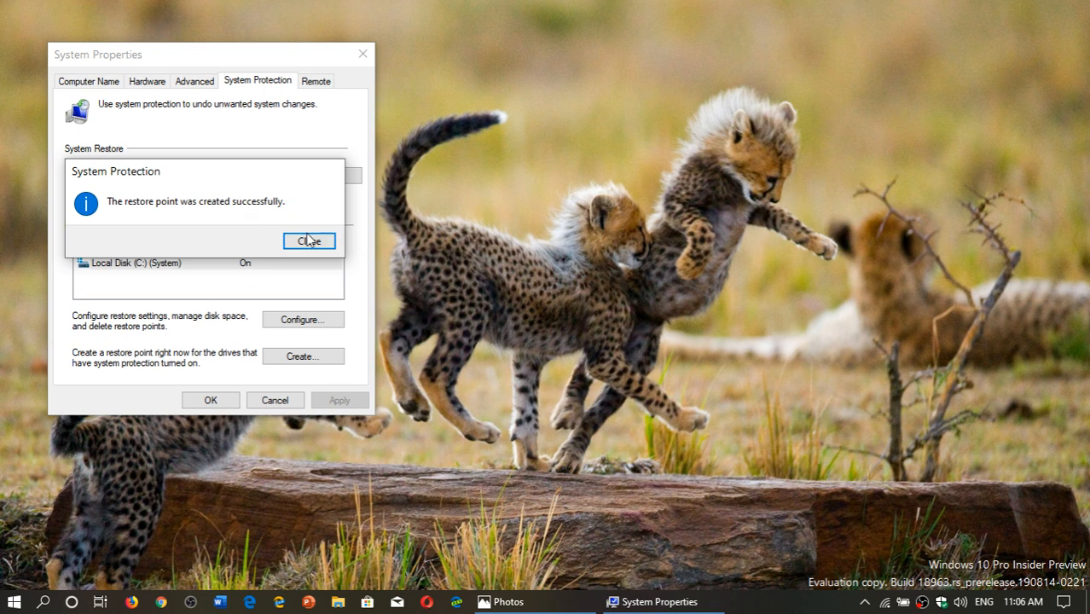
click(308, 241)
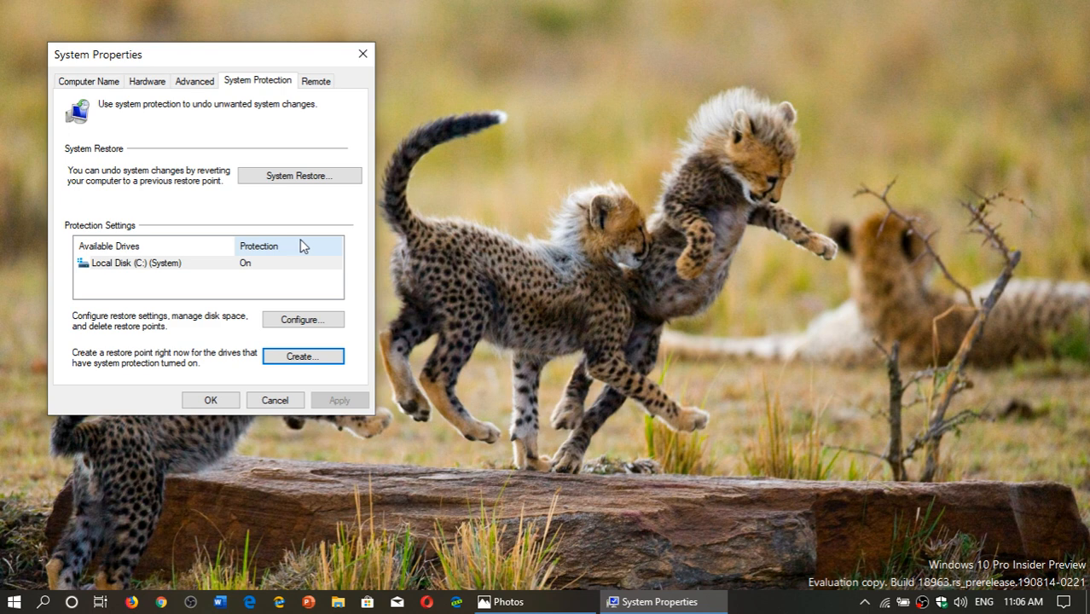
Go from the Action Center's All settings to Update & Security's Windows Update page
click(362, 54)
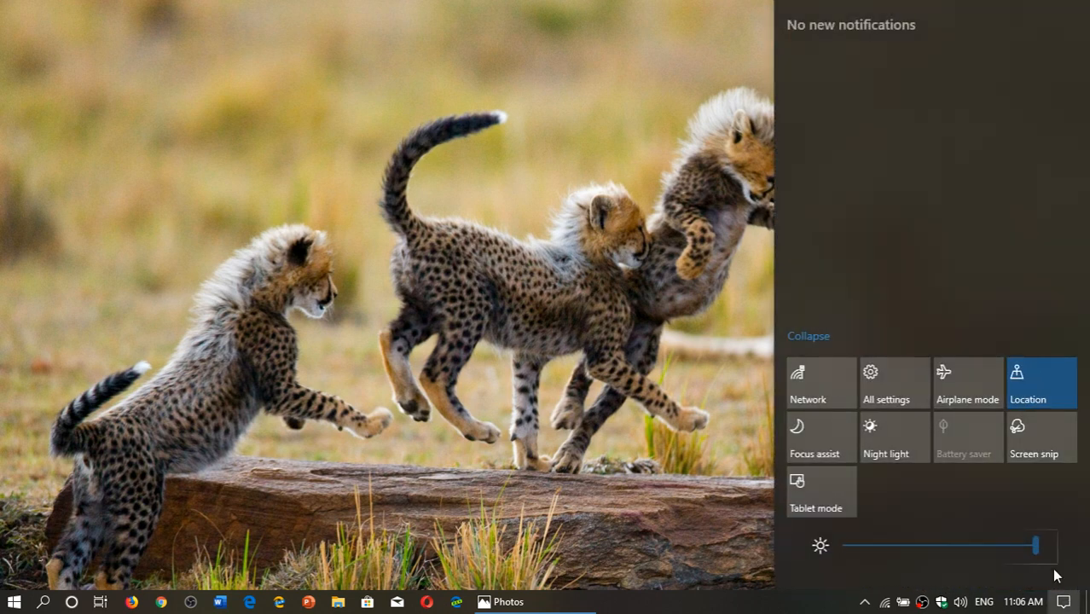
click(893, 383)
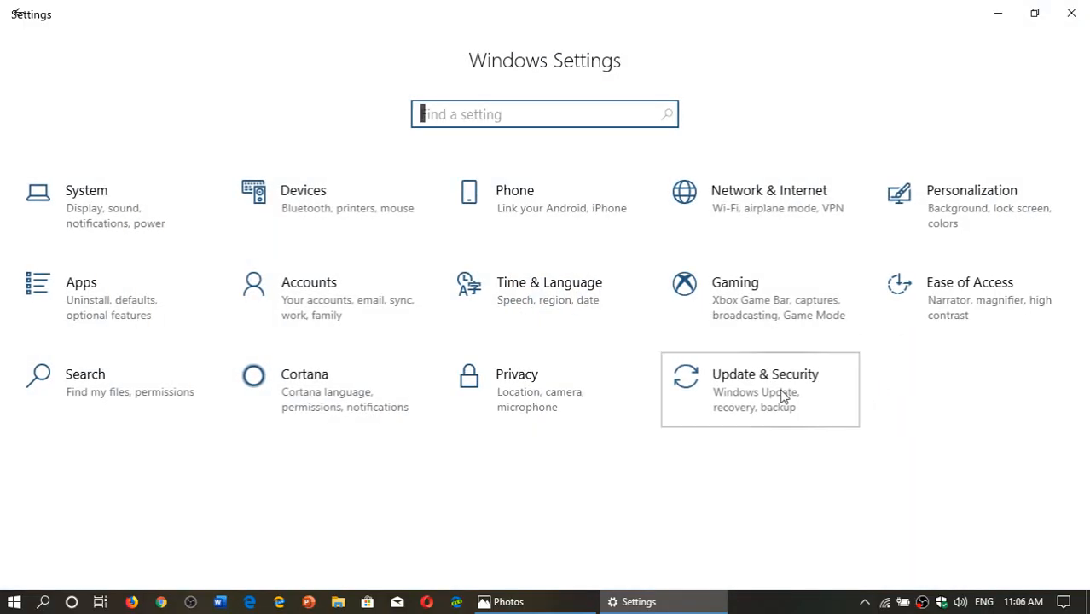
click(764, 373)
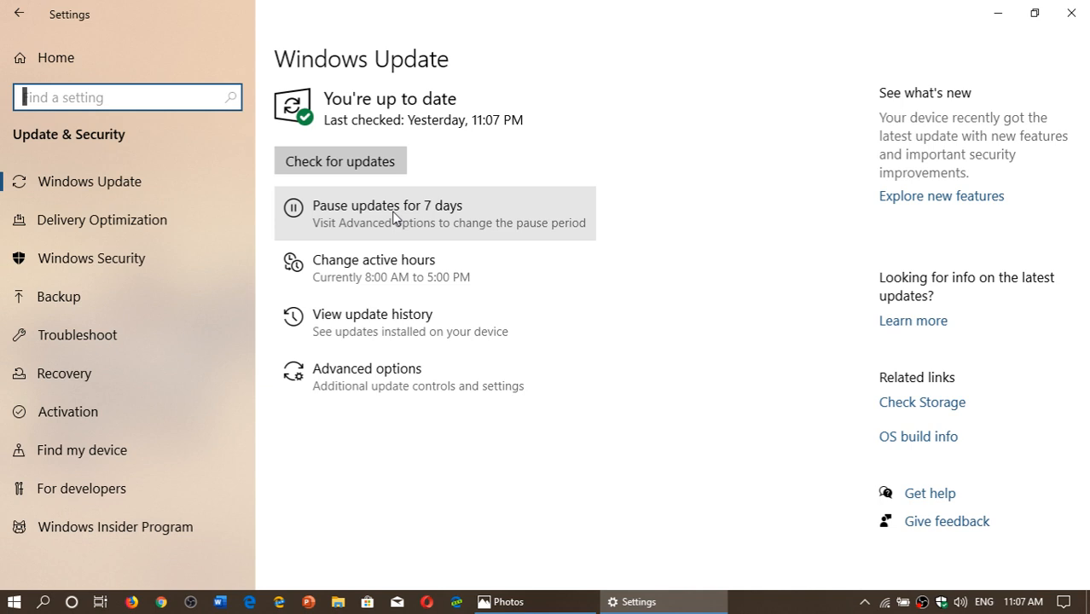
mouse_move(396, 425)
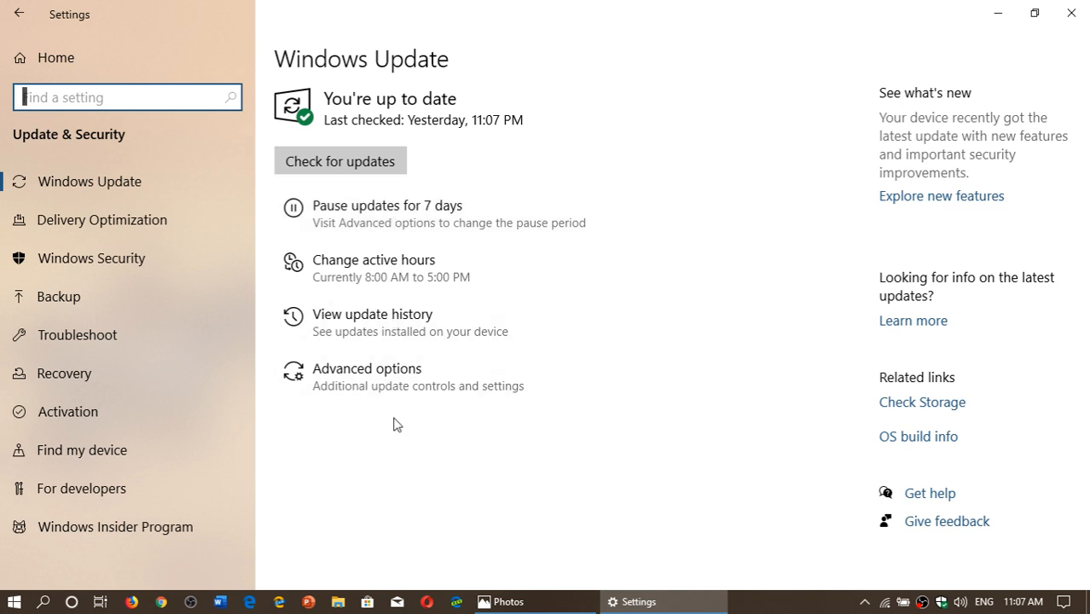
View Windows Update Advanced options down to Pause updates, then close Settings
click(367, 368)
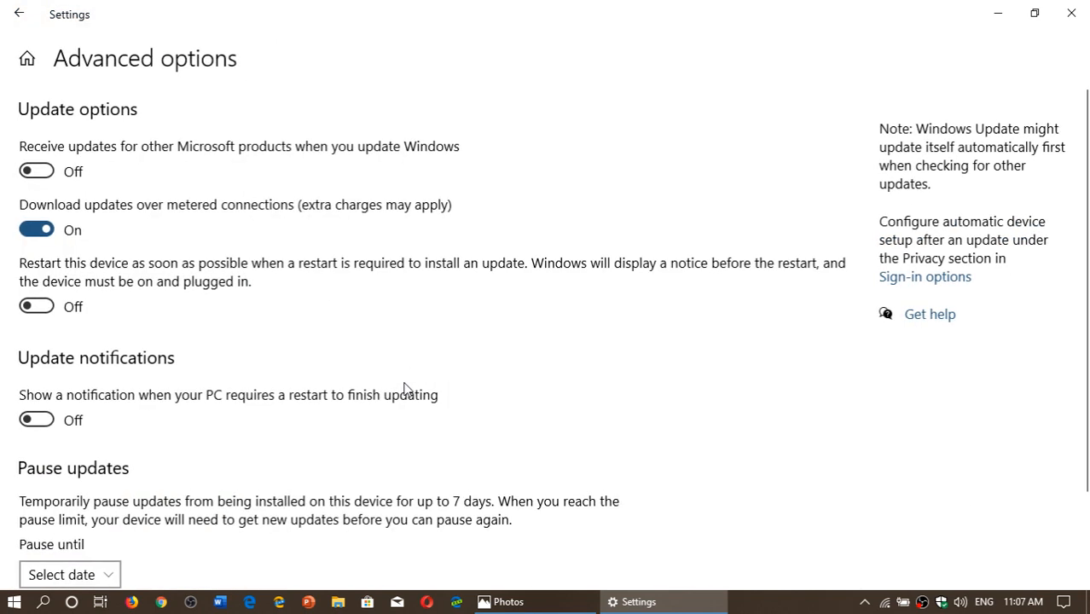
scroll(down, 3)
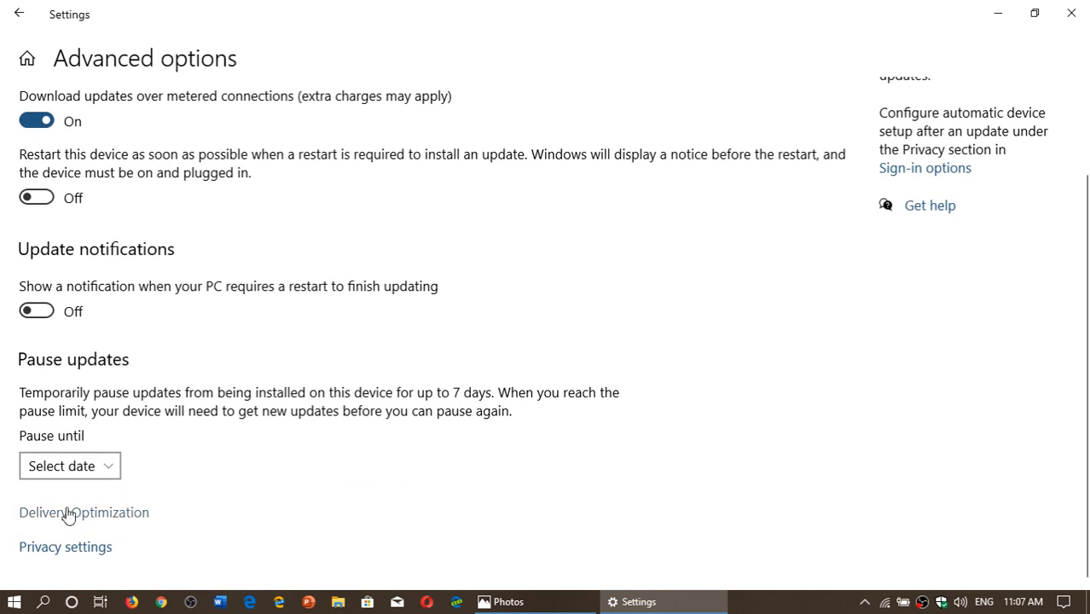
click(69, 464)
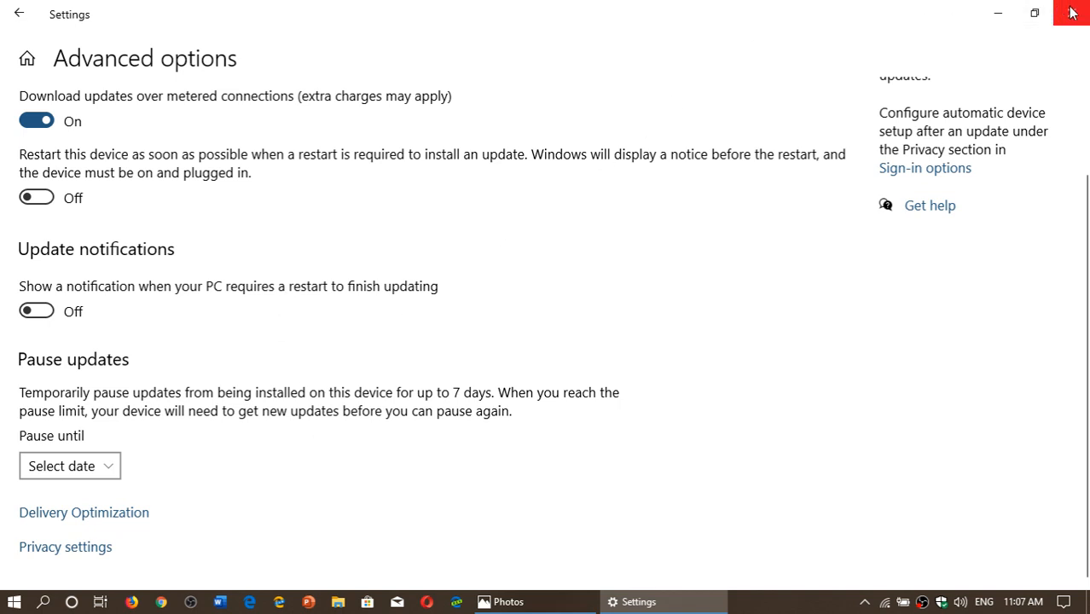
click(1073, 12)
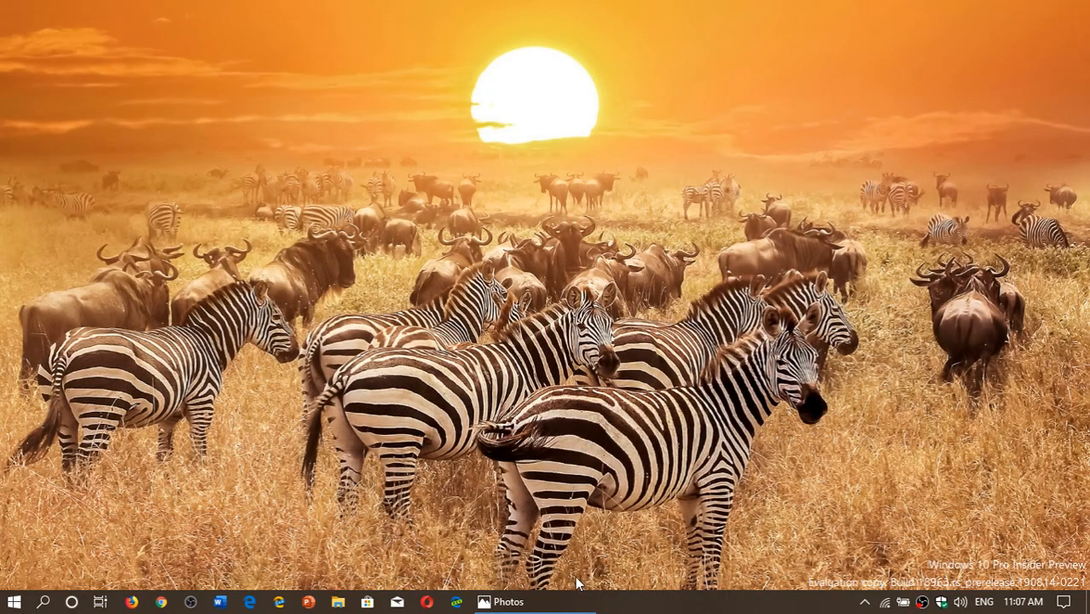